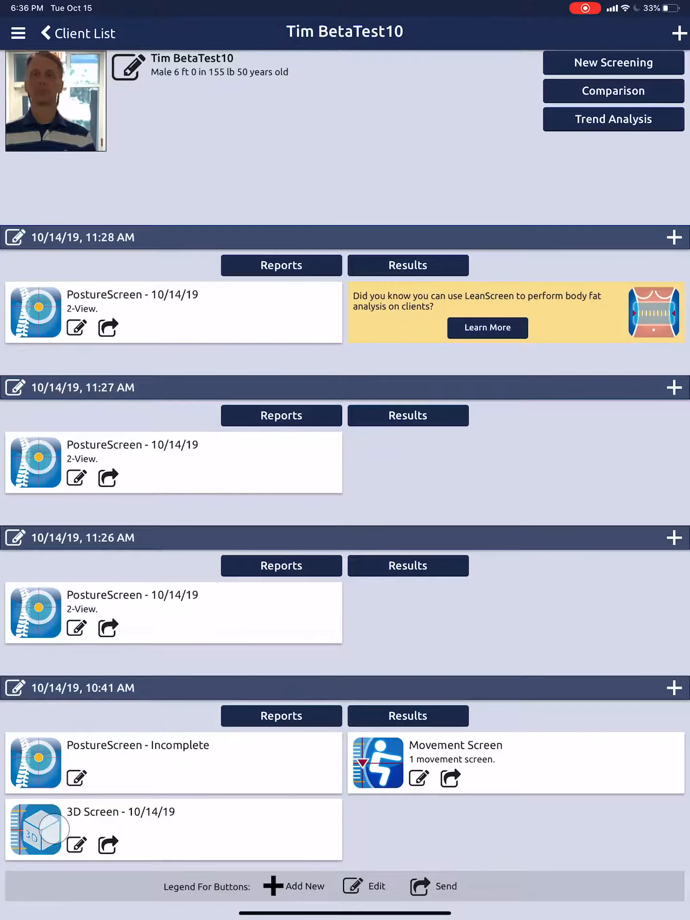
Open the client's 3D body scan for circumference marker placement.
{"action": "left_click", "coordinate": [33, 833]}
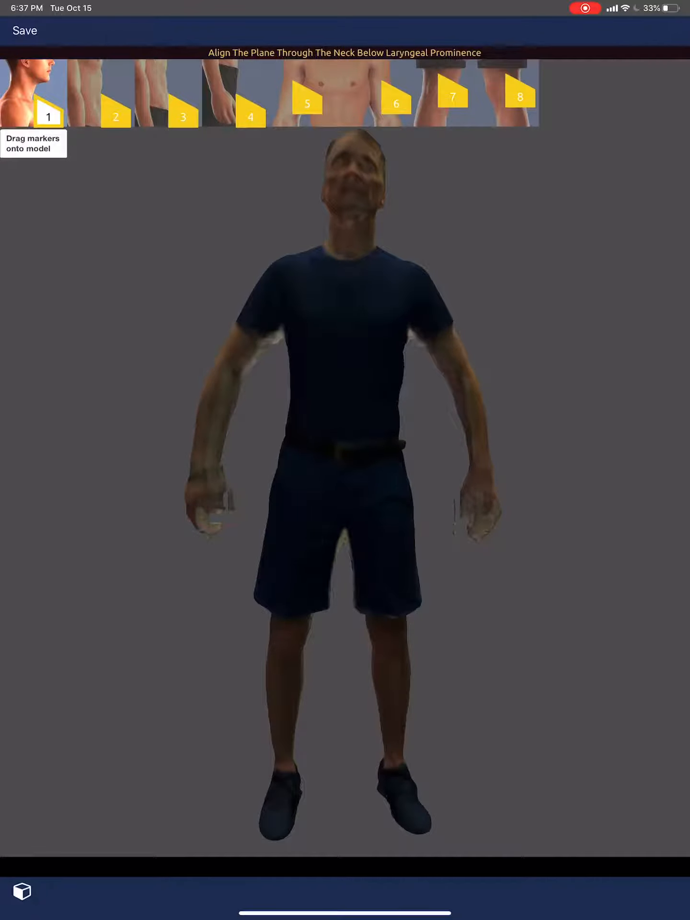
Place markers 1–4 at the neck, between navel and xiphoid, the abdomen and through the hips.
{"action": "left_click_drag", "start_coordinate": [48, 99], "coordinate": [384, 276]}
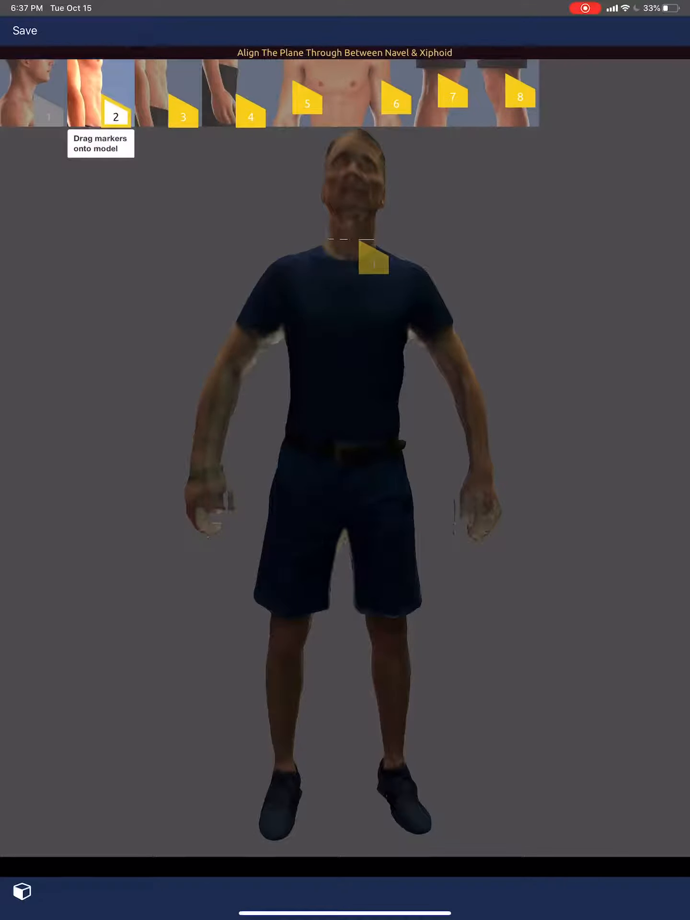
{"action": "left_click_drag", "start_coordinate": [116, 94], "coordinate": [368, 408]}
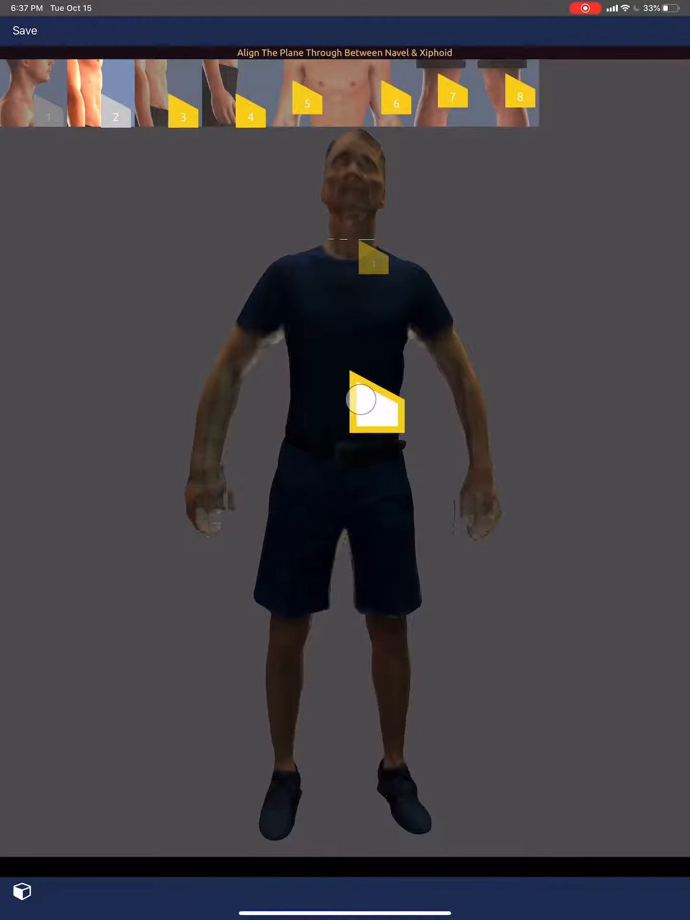
{"action": "left_click", "coordinate": [360, 401]}
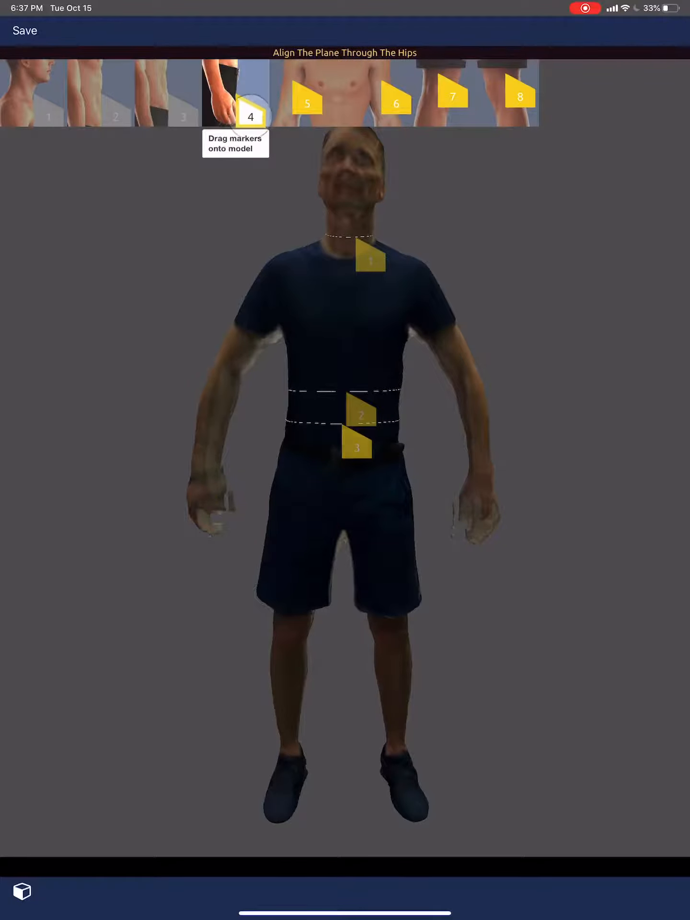
{"action": "left_click_drag", "start_coordinate": [250, 115], "coordinate": [368, 527]}
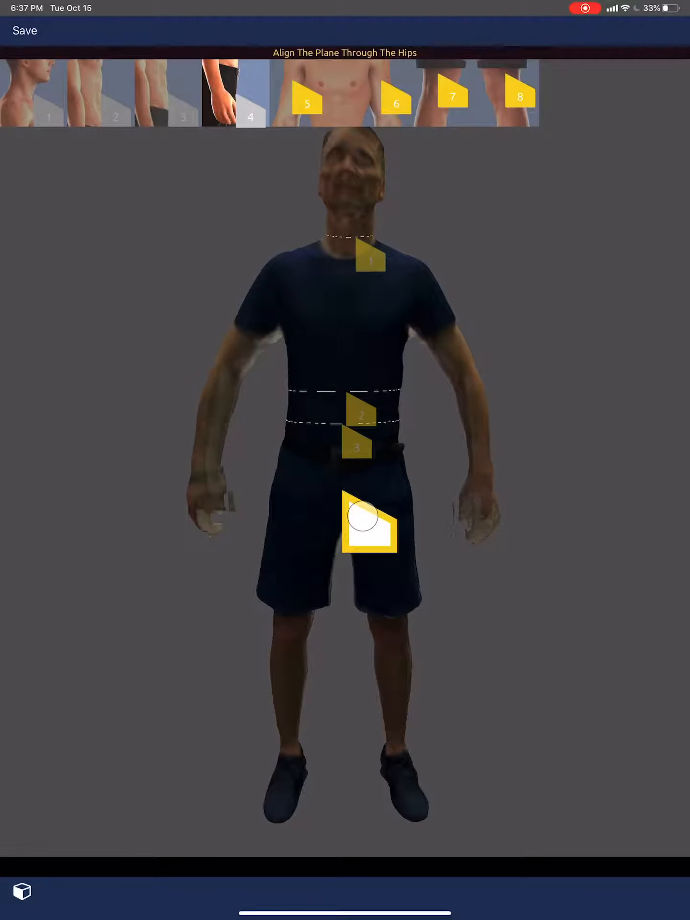
{"action": "left_click", "coordinate": [360, 522]}
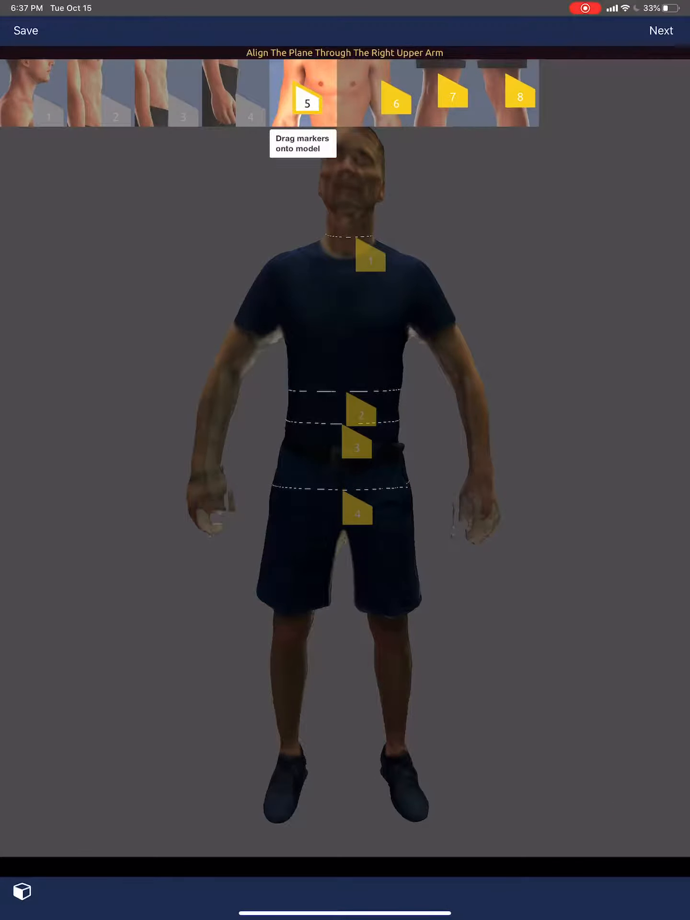
Place markers 5 and 6 on both upper arms and view results showing 23% body fat, BMI 21.
{"action": "left_click_drag", "start_coordinate": [305, 104], "coordinate": [258, 365]}
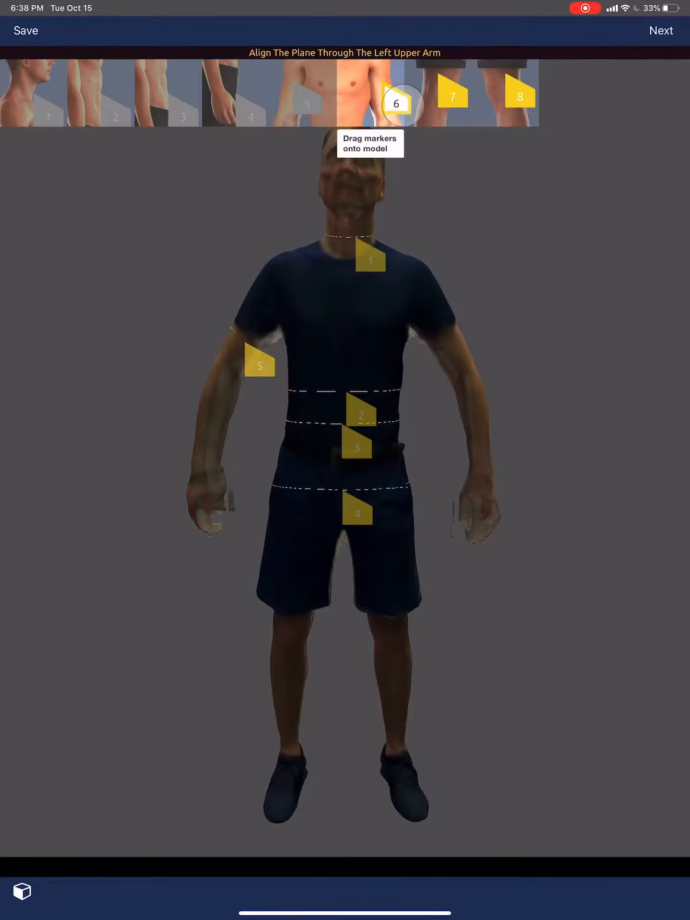
{"action": "left_click_drag", "start_coordinate": [395, 104], "coordinate": [464, 370]}
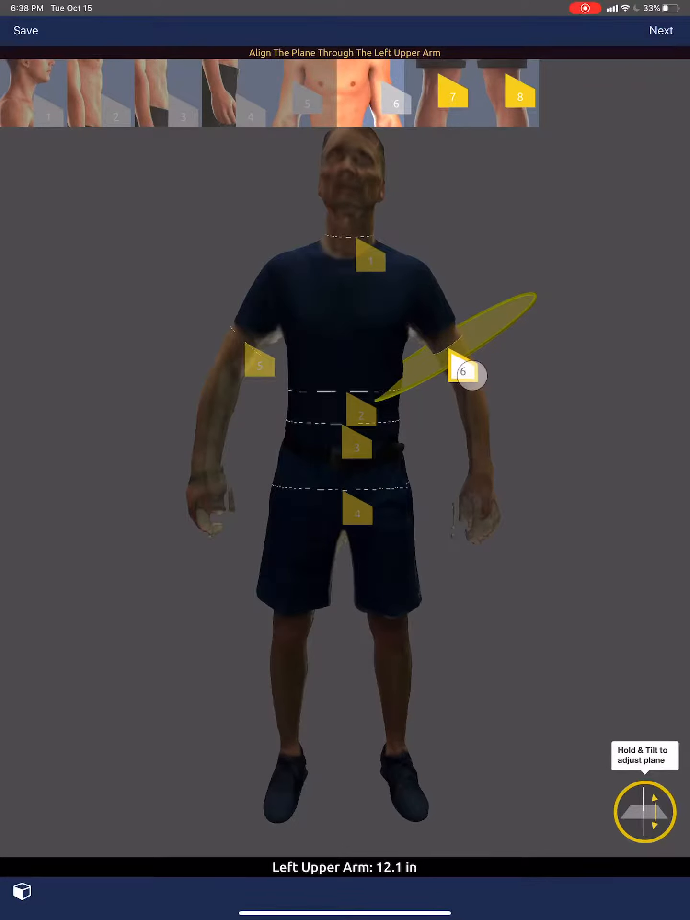
{"action": "left_click_drag", "start_coordinate": [469, 377], "coordinate": [461, 276]}
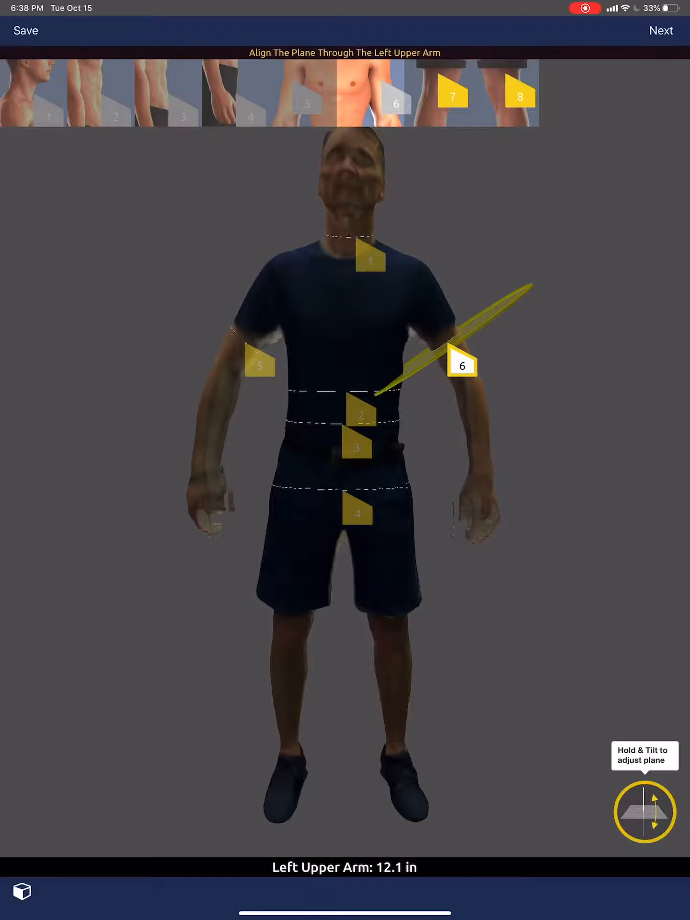
{"action": "left_click", "coordinate": [24, 30]}
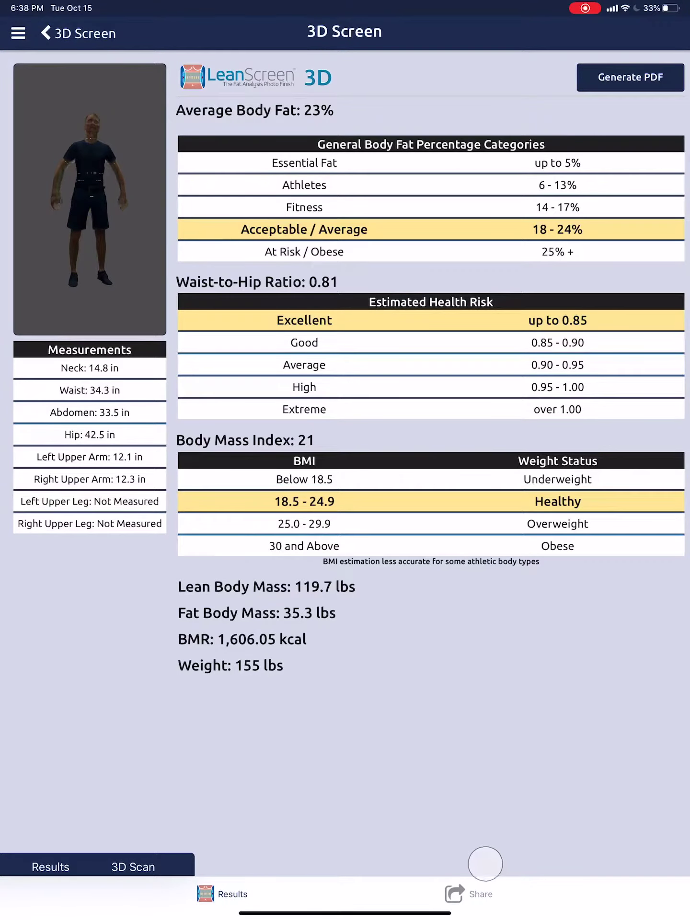
Generate the 3D Screen Analysis PDF report and bring up its share options.
{"action": "left_click", "coordinate": [630, 77]}
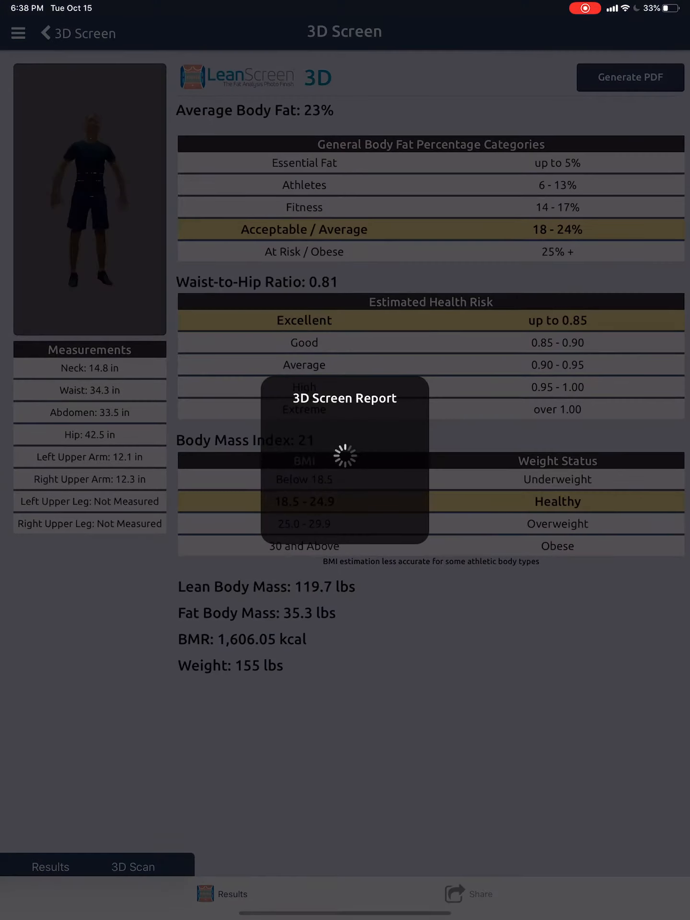
{"action": "left_click", "coordinate": [631, 77]}
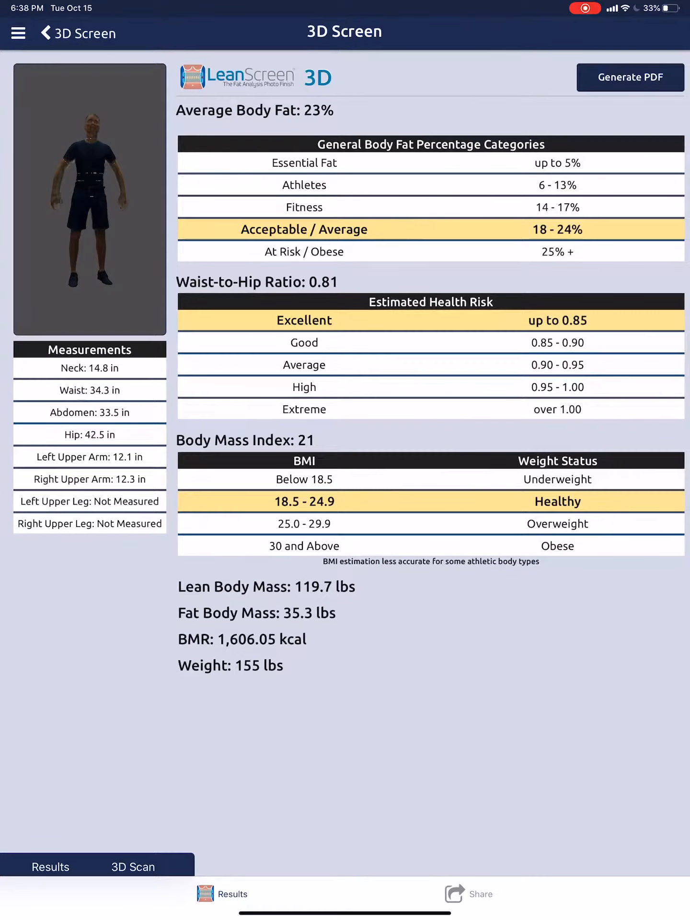
{"action": "left_click", "coordinate": [631, 76]}
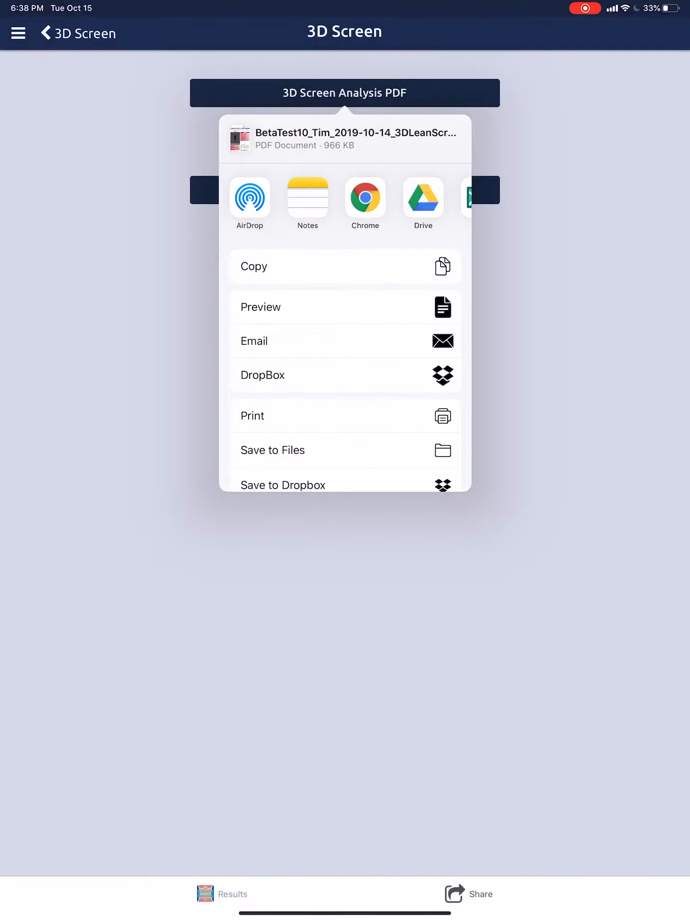
Draft an email with the analysis PDF attached and review the message.
{"action": "left_click", "coordinate": [254, 341]}
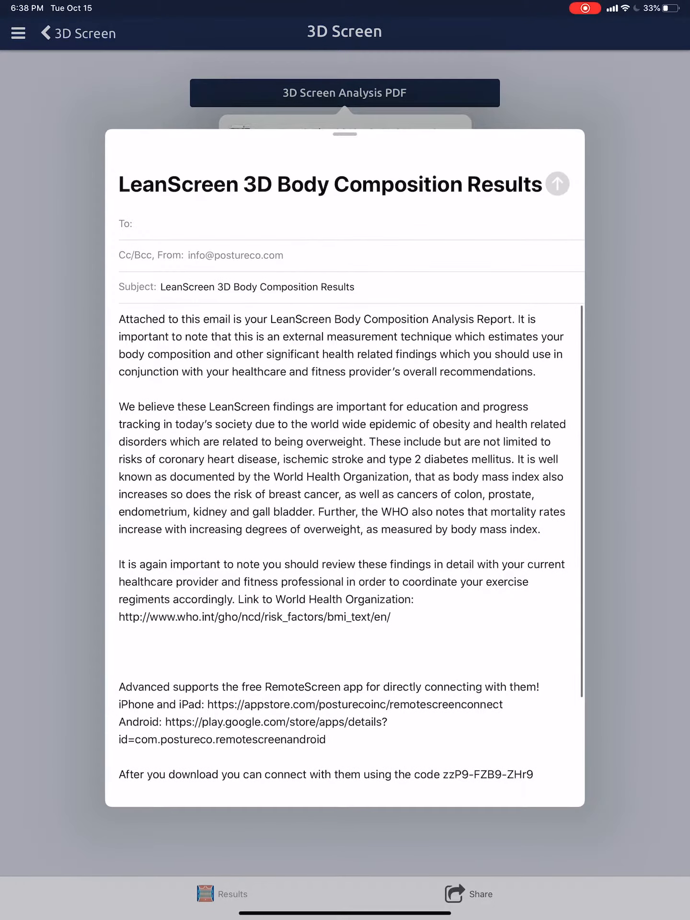
{"action": "scroll", "scroll_direction": "down", "scroll_amount": 3}
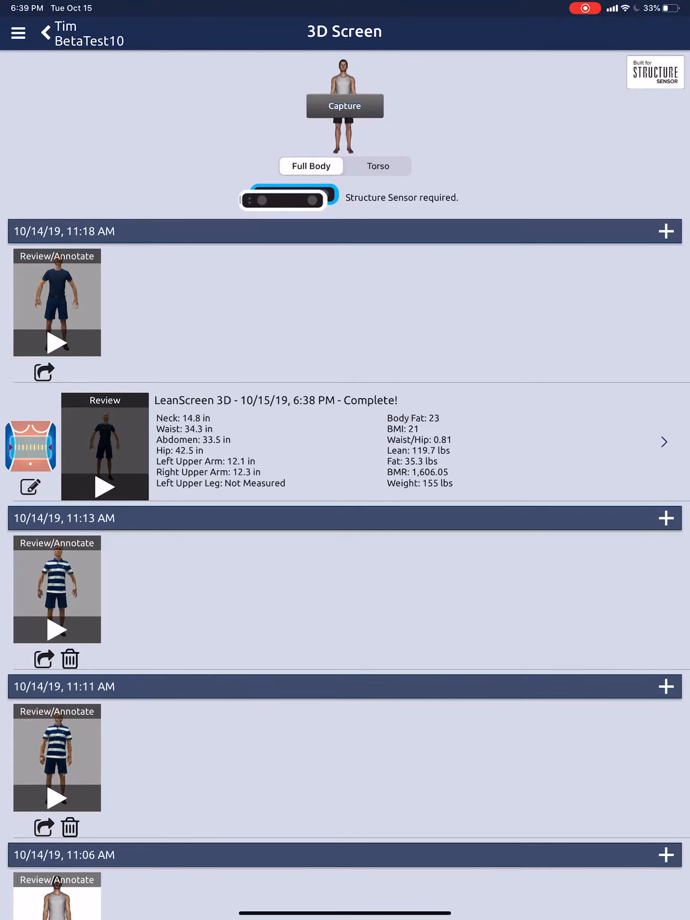
Reopen the completed LeanScreen 3D scan's markers via Edit Markers.
{"action": "left_click", "coordinate": [30, 486]}
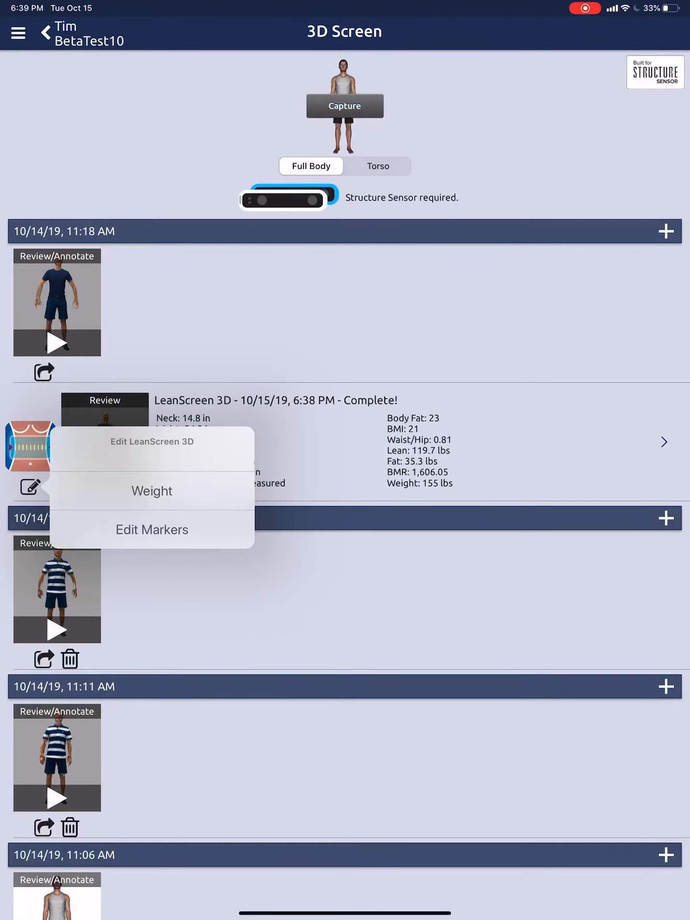
{"action": "left_click", "coordinate": [152, 530]}
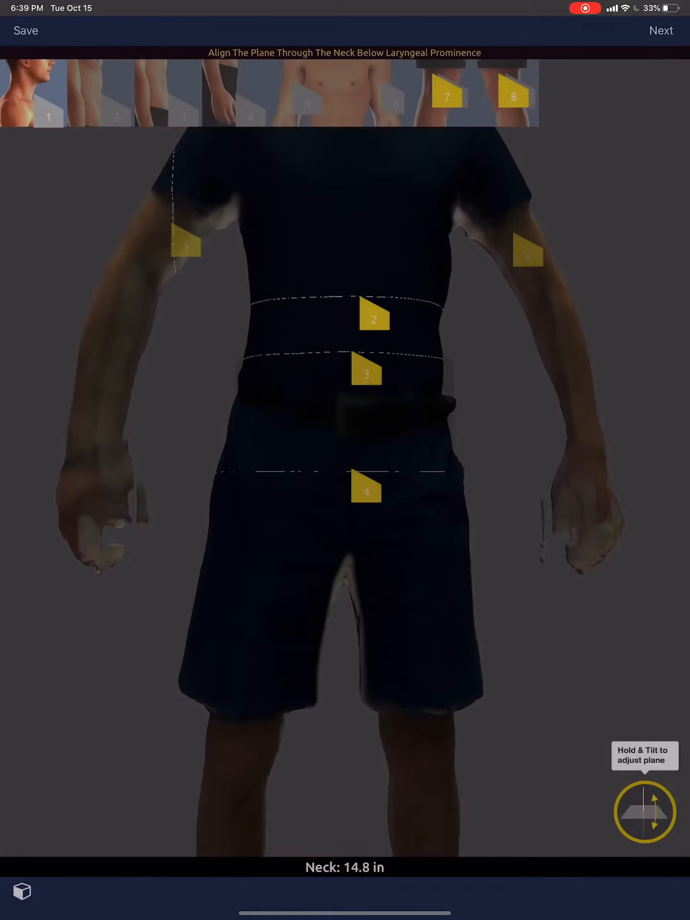